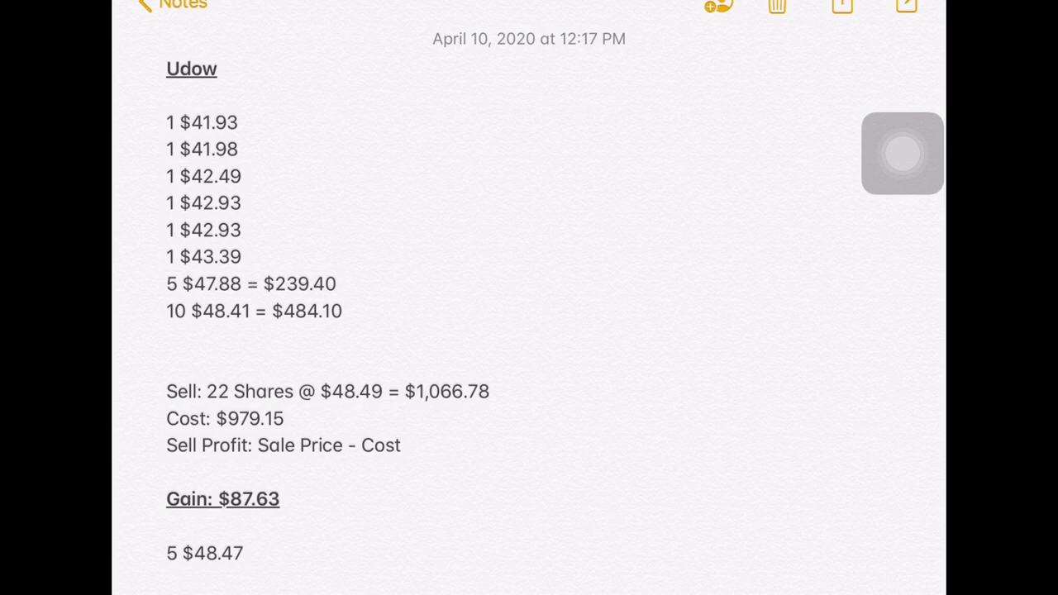
Step: Scroll the note through the Udow gains of $87.63 and $3.20 down to the Voo entry
scroll("down", 3)
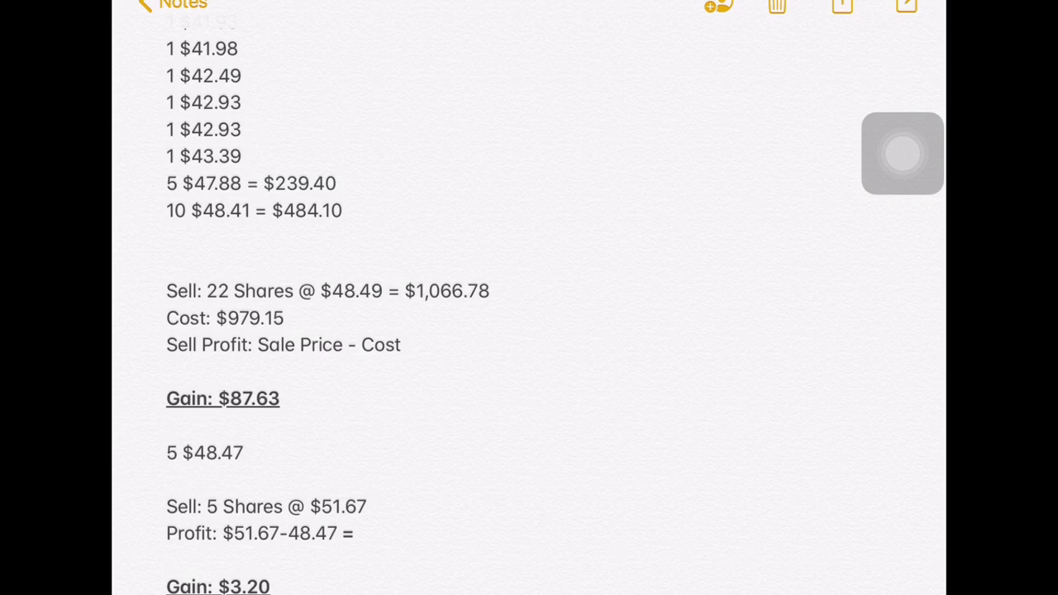
scroll("down", 3)
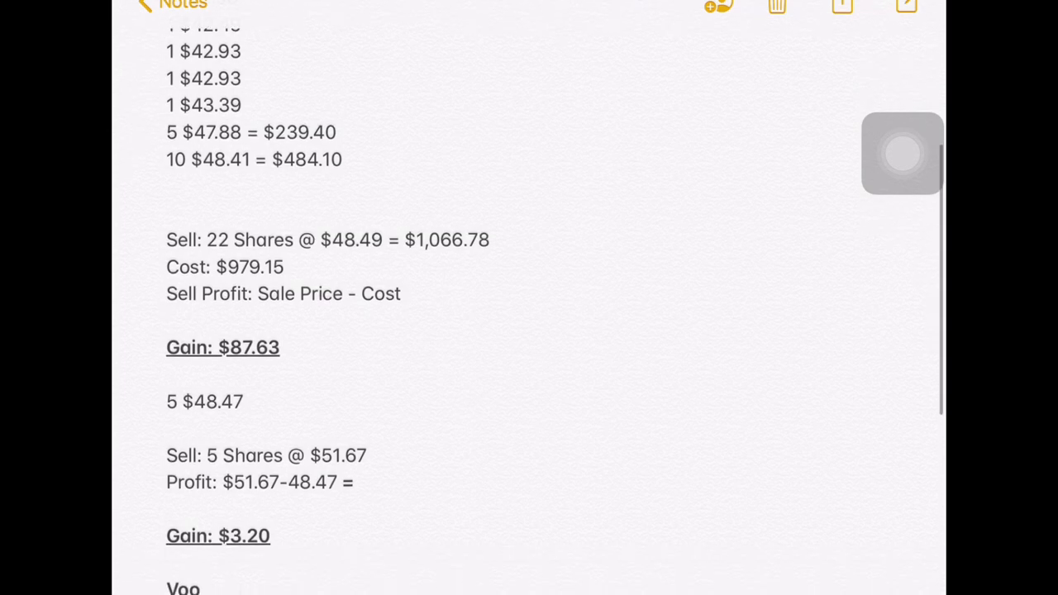
scroll("up", 3)
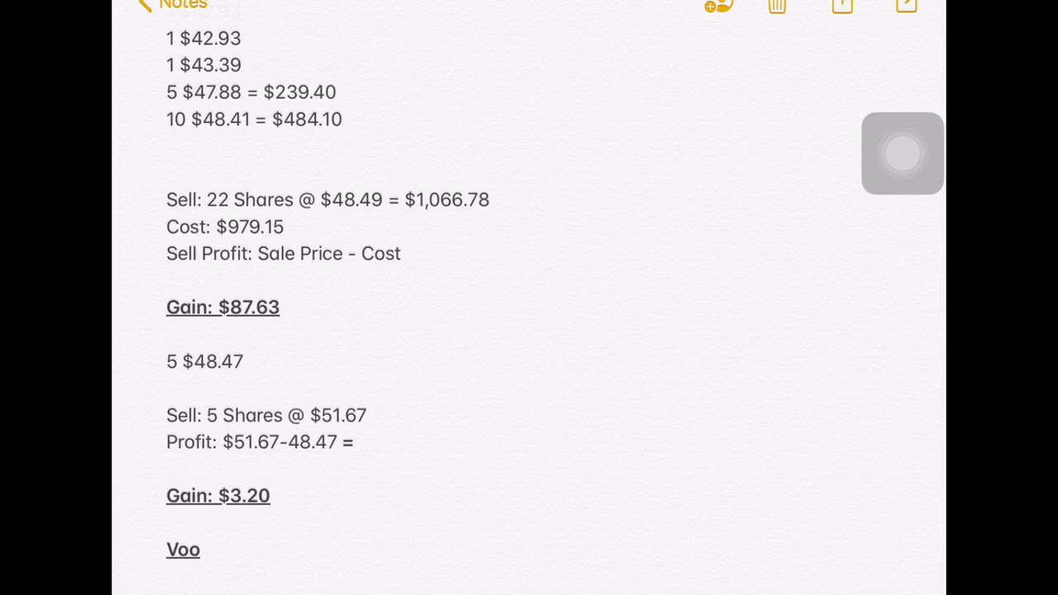
scroll("down", 3)
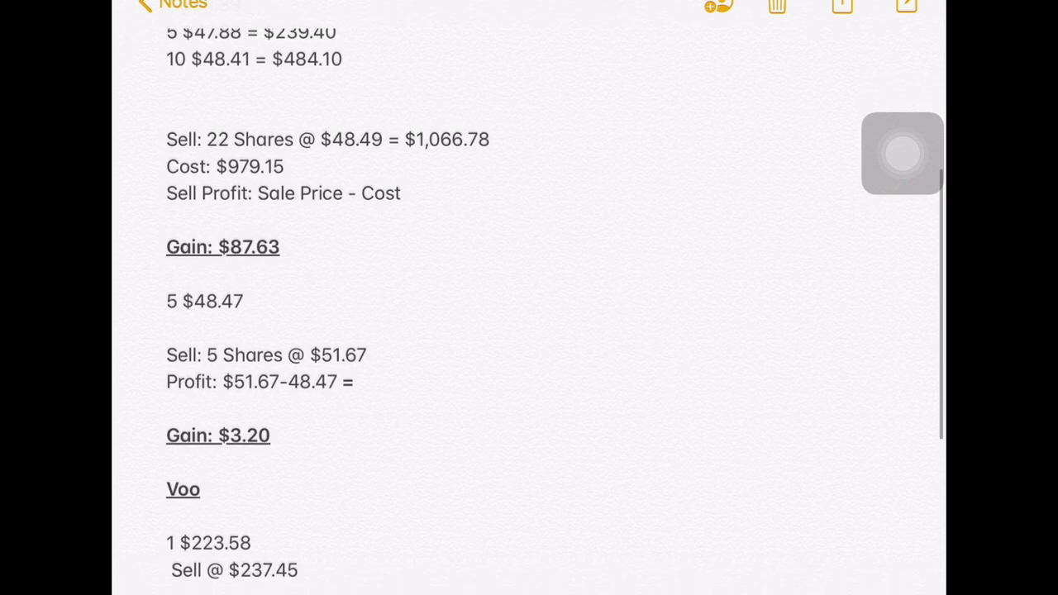
scroll("up", 3)
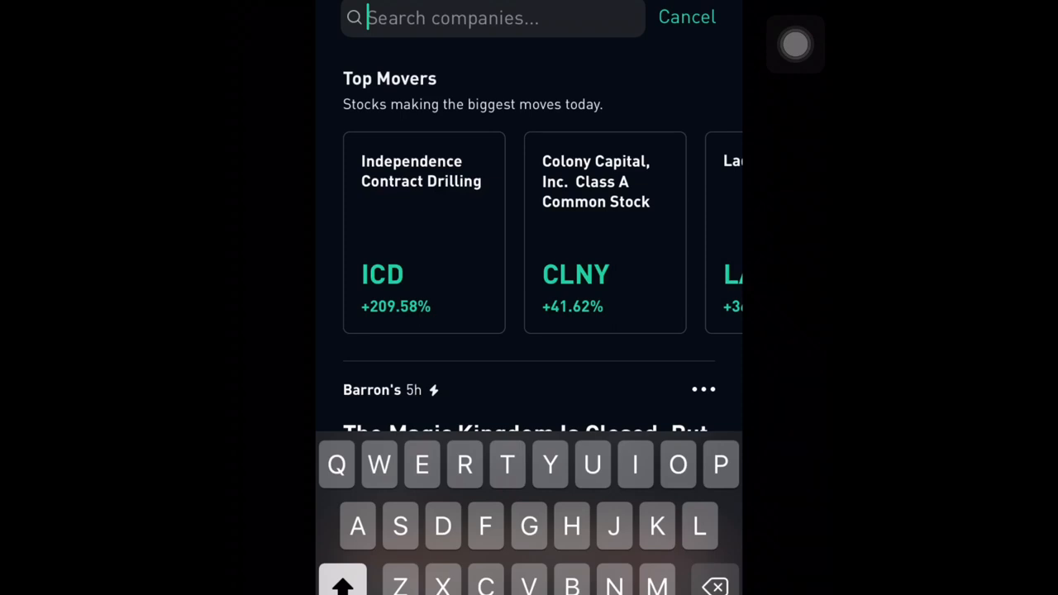
Step: Search Udow and scroll its All History of UDOW market buys and sells
type("Udow")
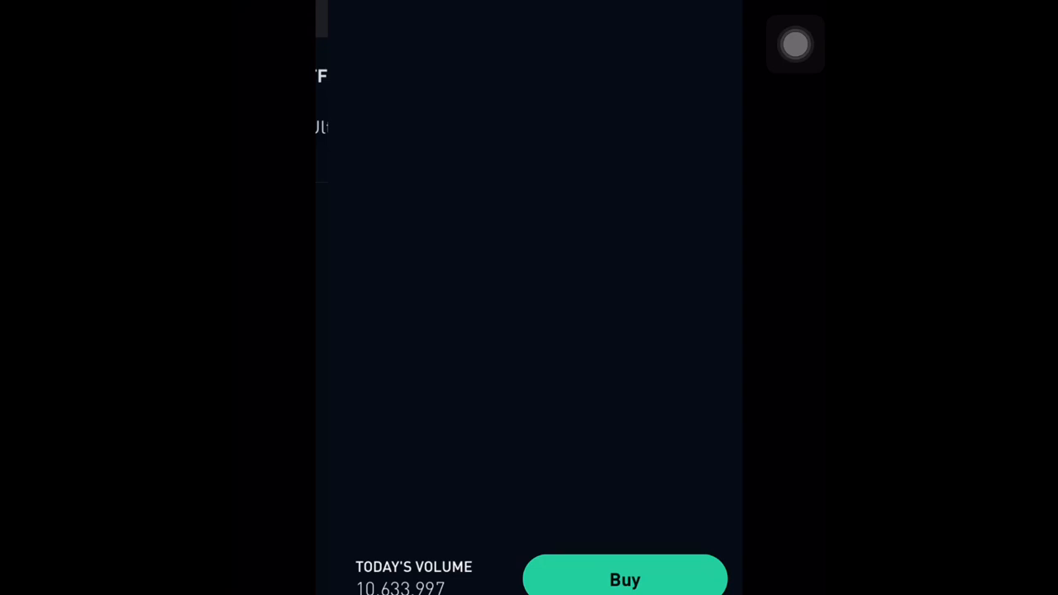
scroll("up", 3)
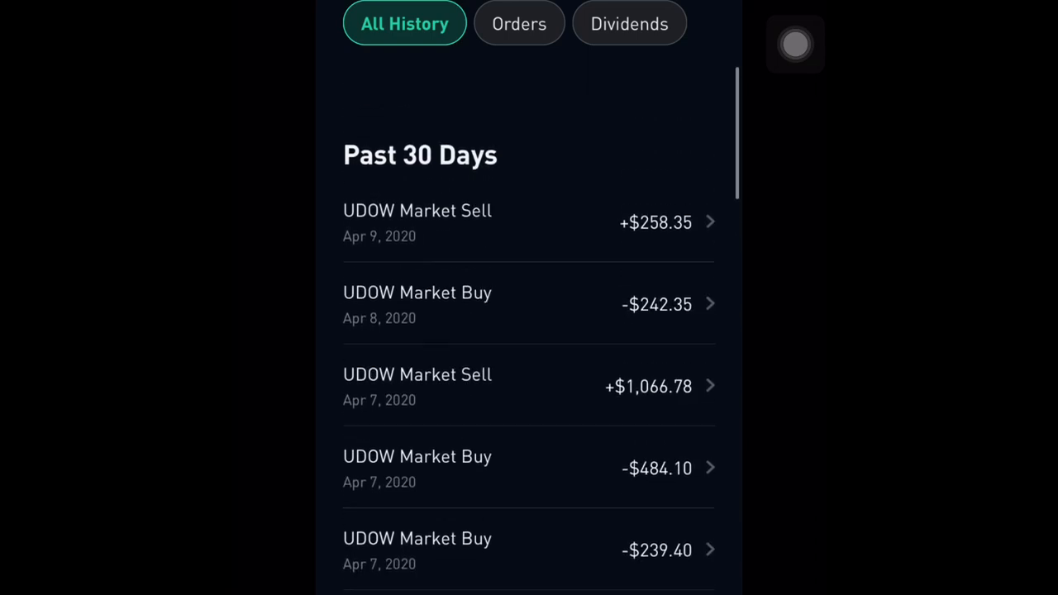
scroll("down", 3)
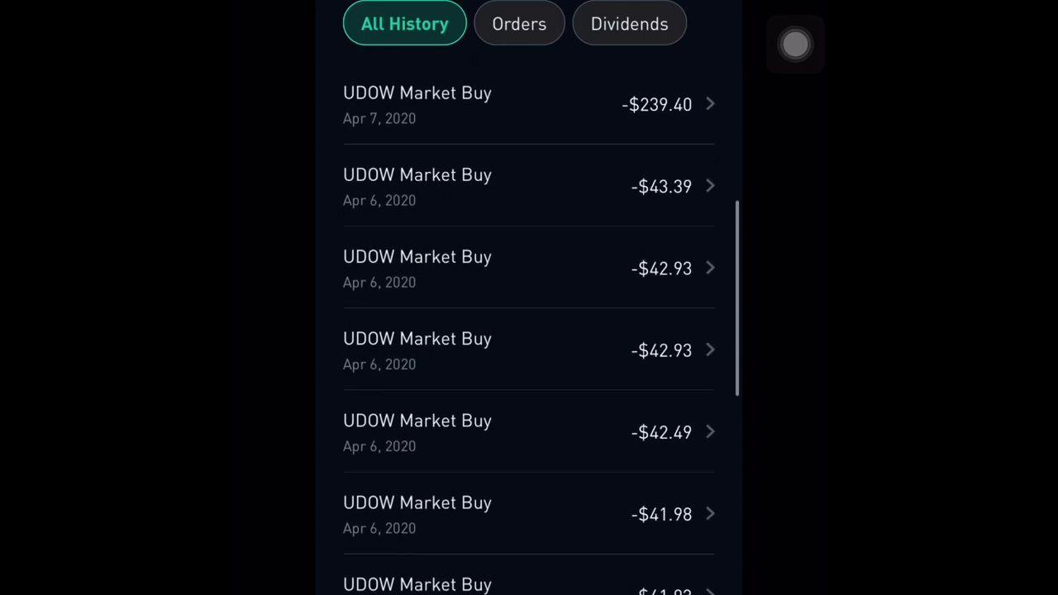
scroll("down", 3)
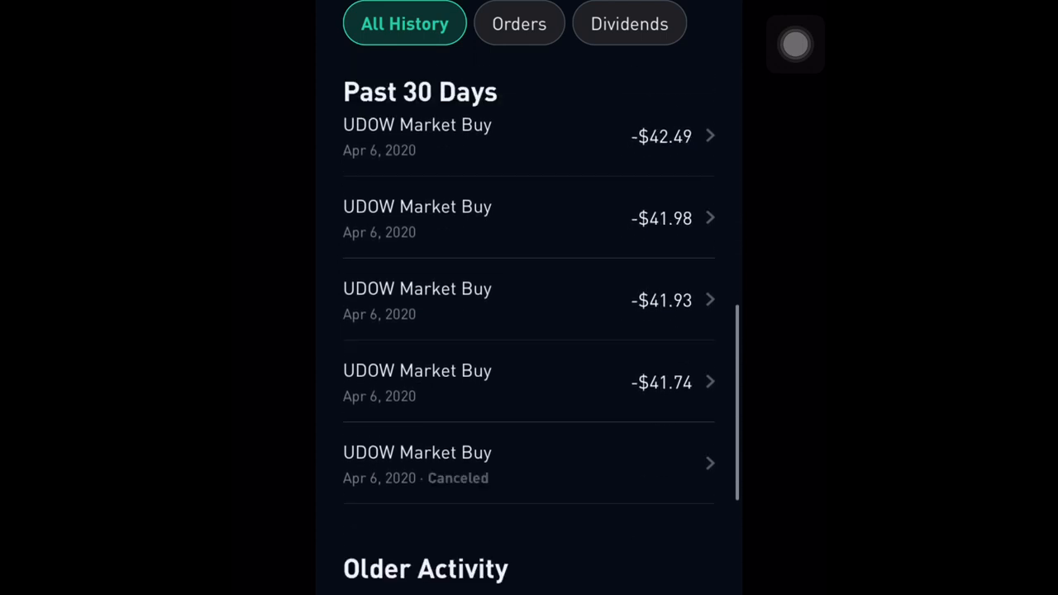
scroll("up", 3)
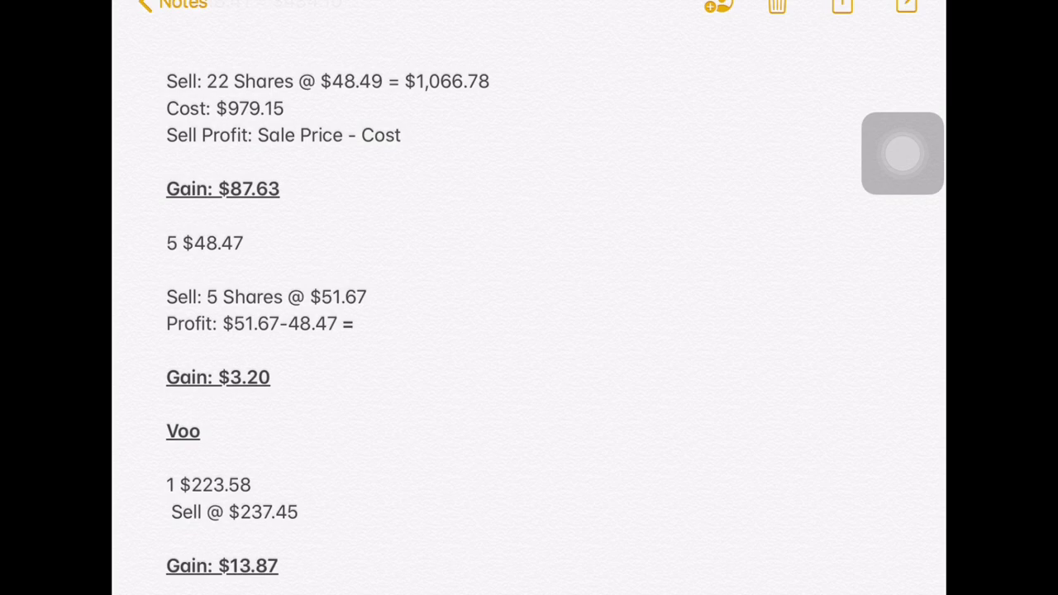
Step: Scroll the note past the Voo $13.87 gain to the TSLA purchases
scroll("down", 3)
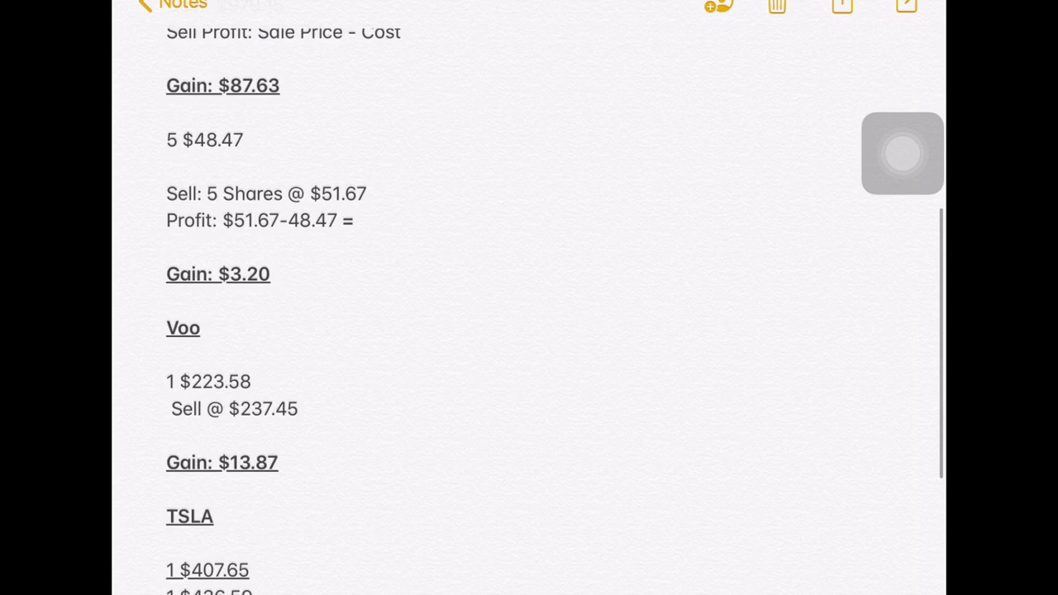
scroll("down", 3)
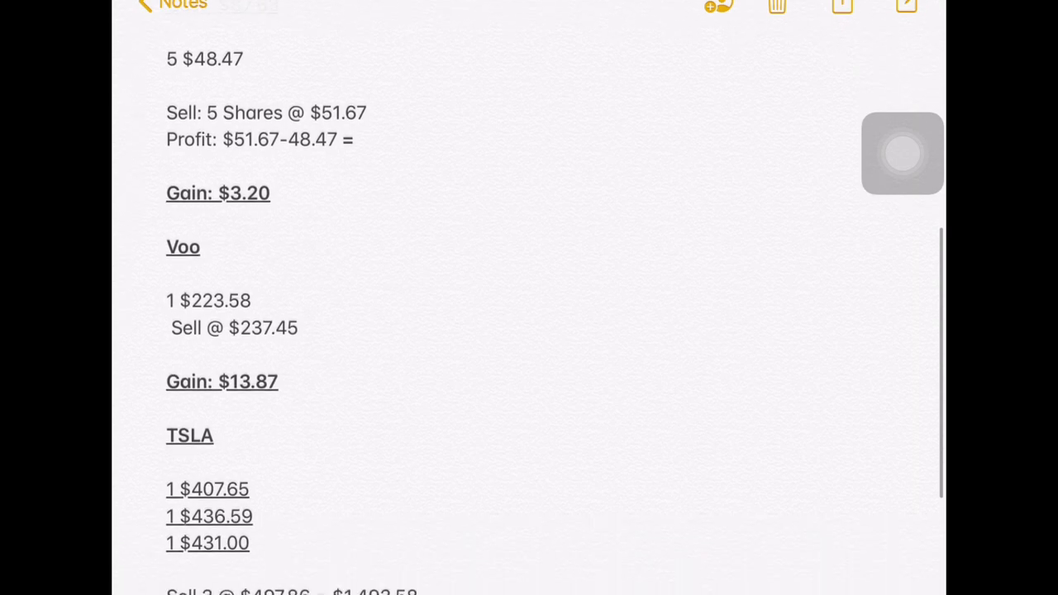
scroll("up", 3)
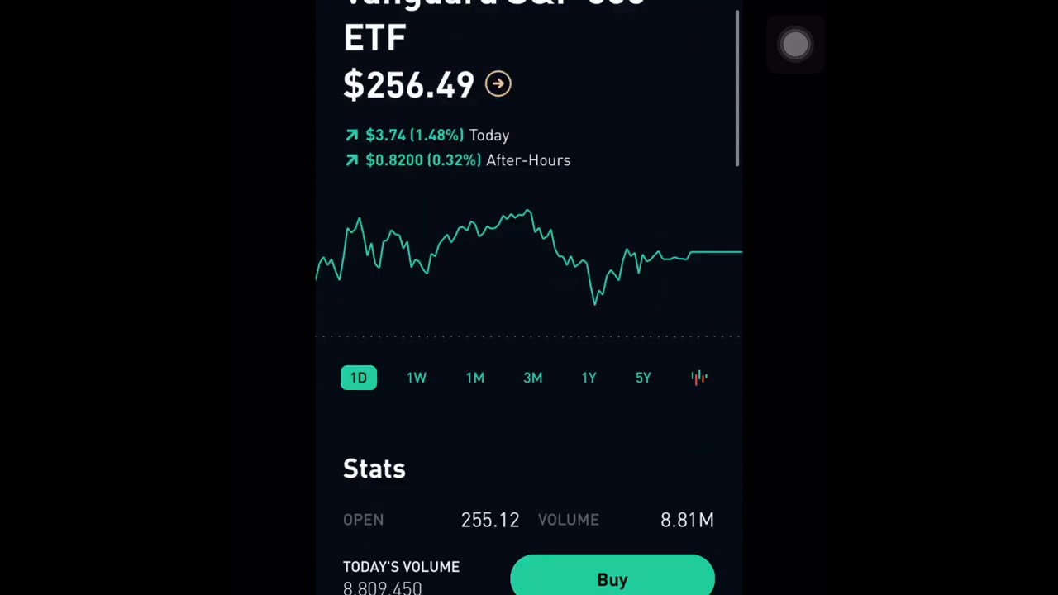
Step: Review the Vanguard S&P 500 ETF page at $256.49 and its chart
scroll("down", 3)
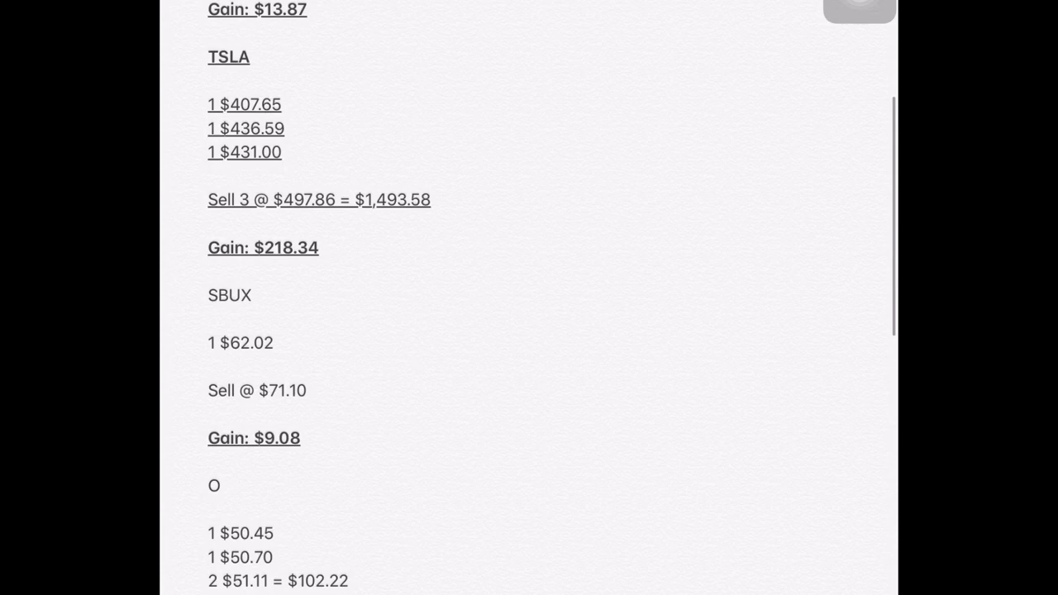
Step: Scroll the Tesla page at $596.00 down to its Earnings history chart
scroll("down", 3)
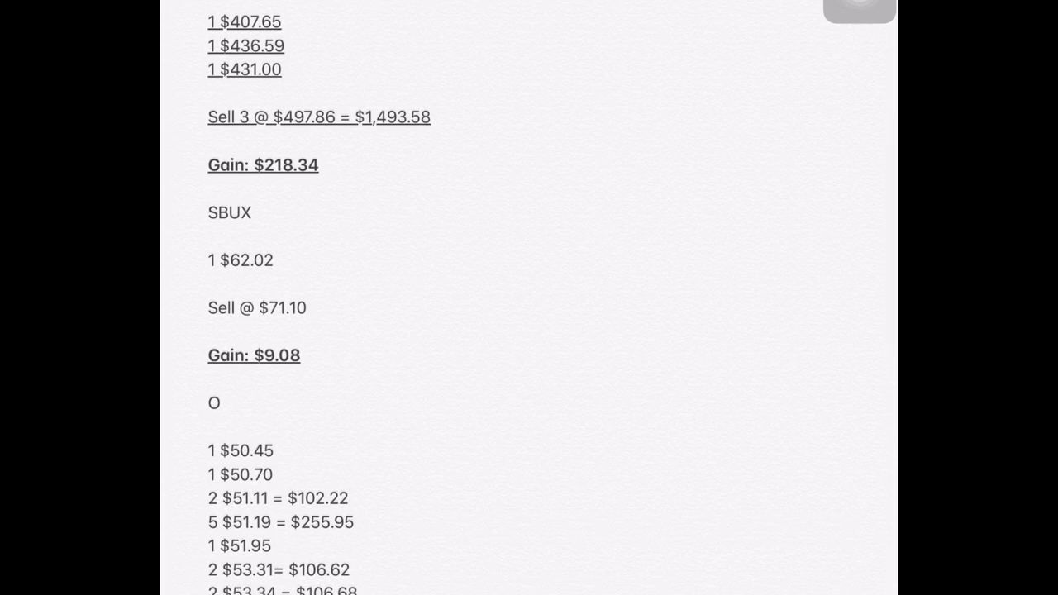
scroll("down", 3)
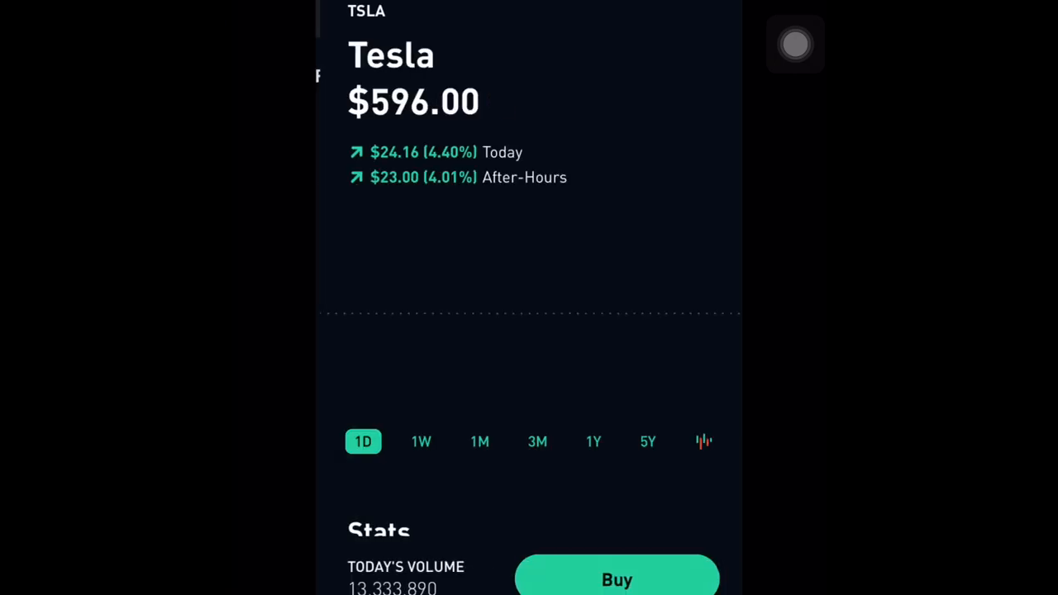
scroll("down", 3)
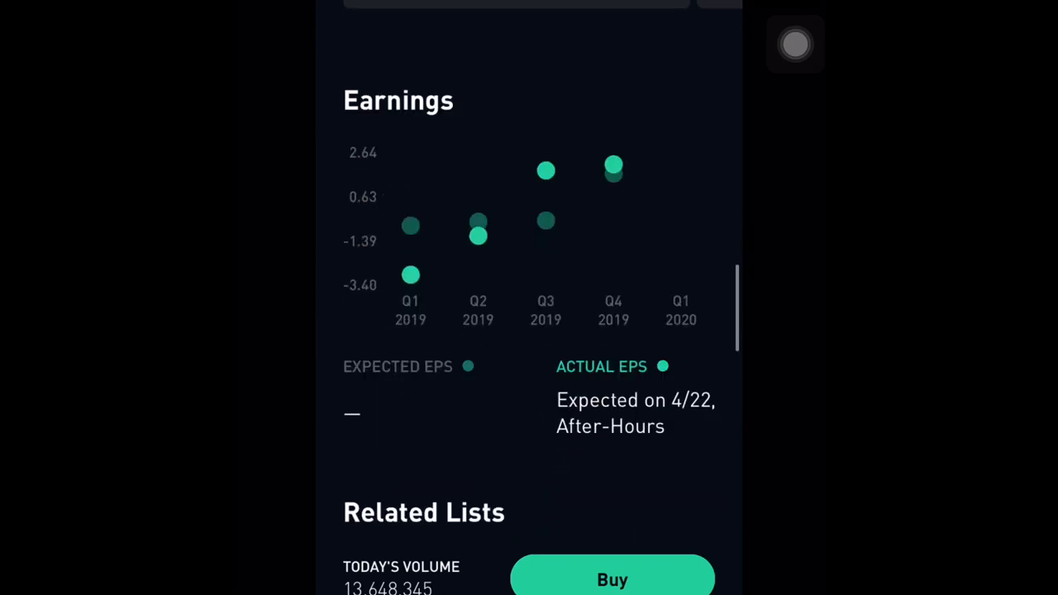
scroll("down", 3)
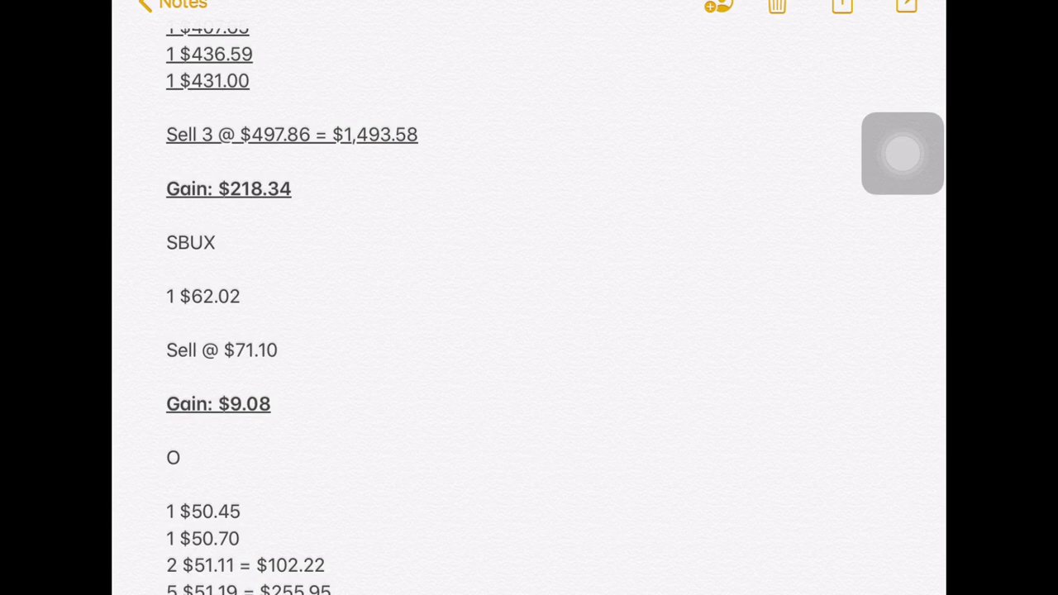
Step: Scroll the note through the SBUX $9.08 gain and the O buys
scroll("down", 3)
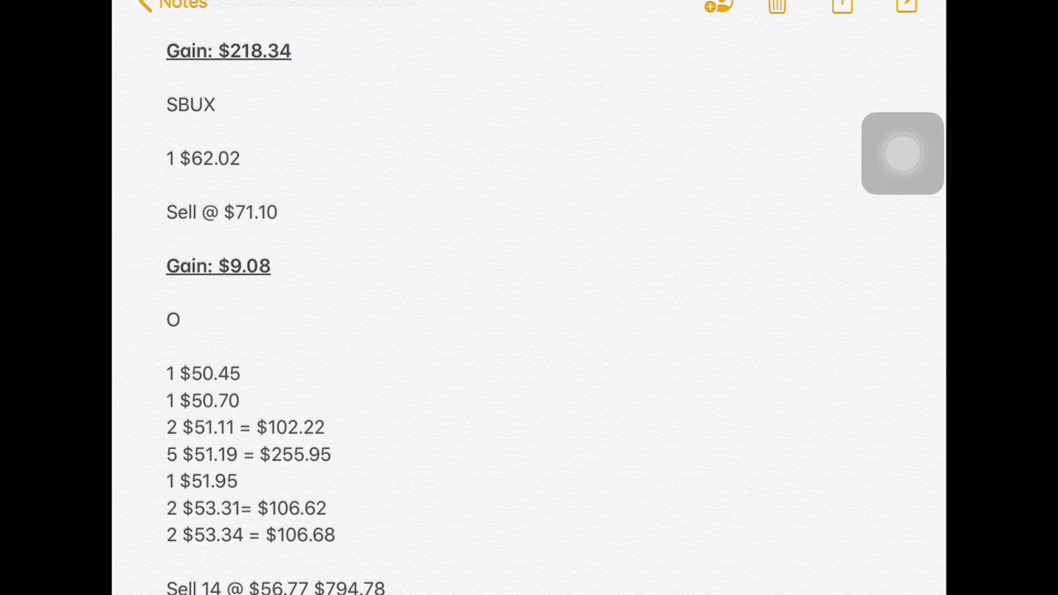
scroll("down", 3)
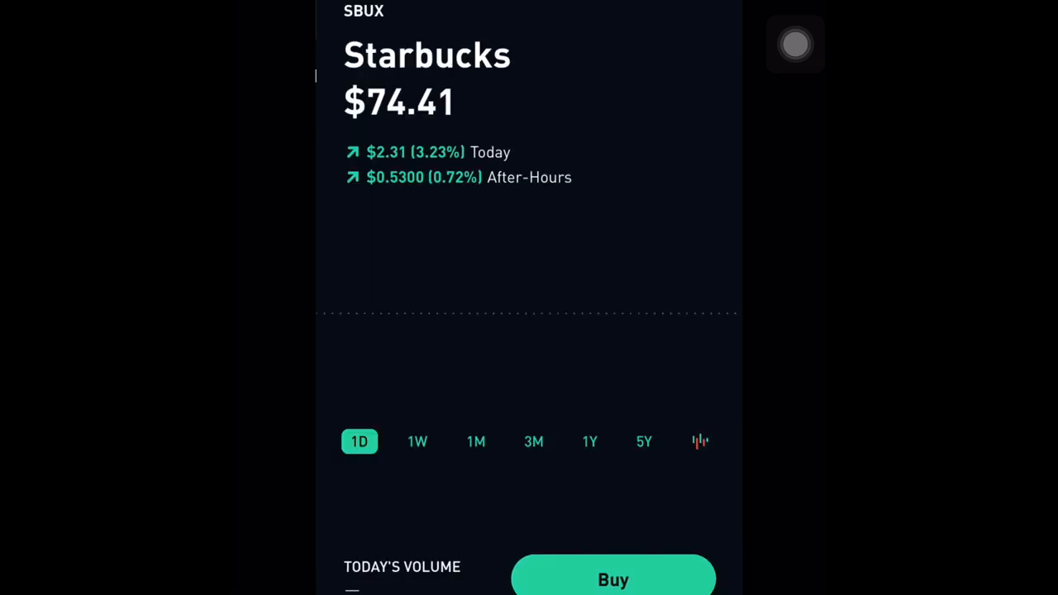
Step: Scroll the note to the O gain of $70.21 and the 4 Sales line before searching O
scroll("down", 3)
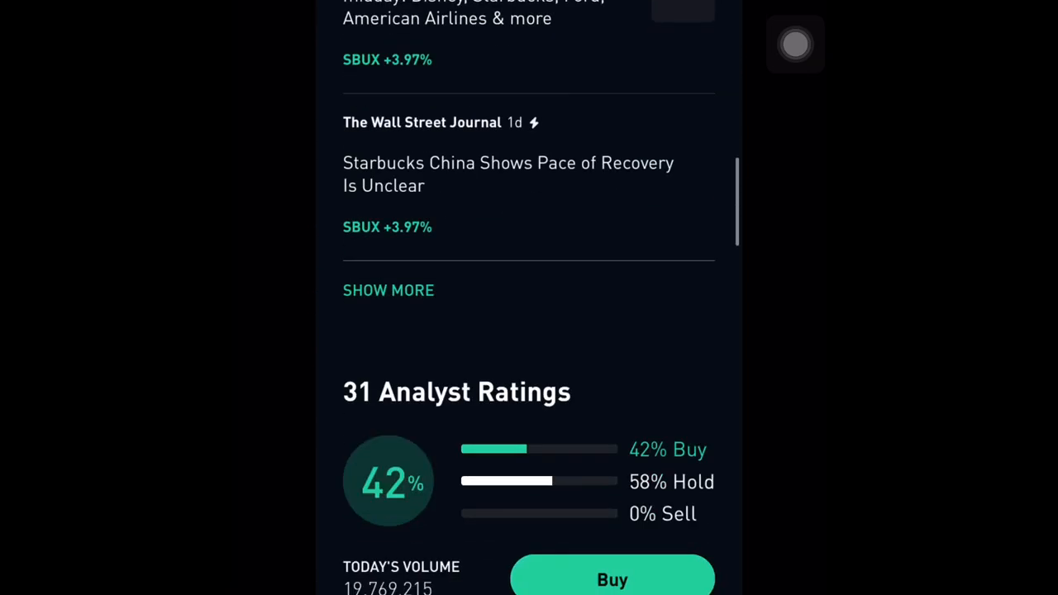
scroll("down", 3)
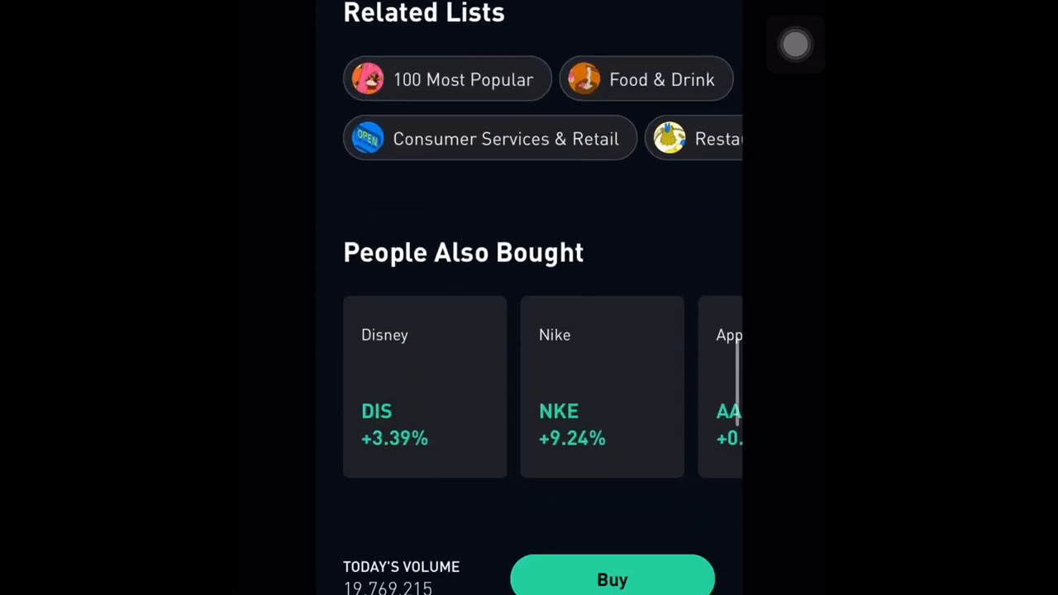
scroll("down", 3)
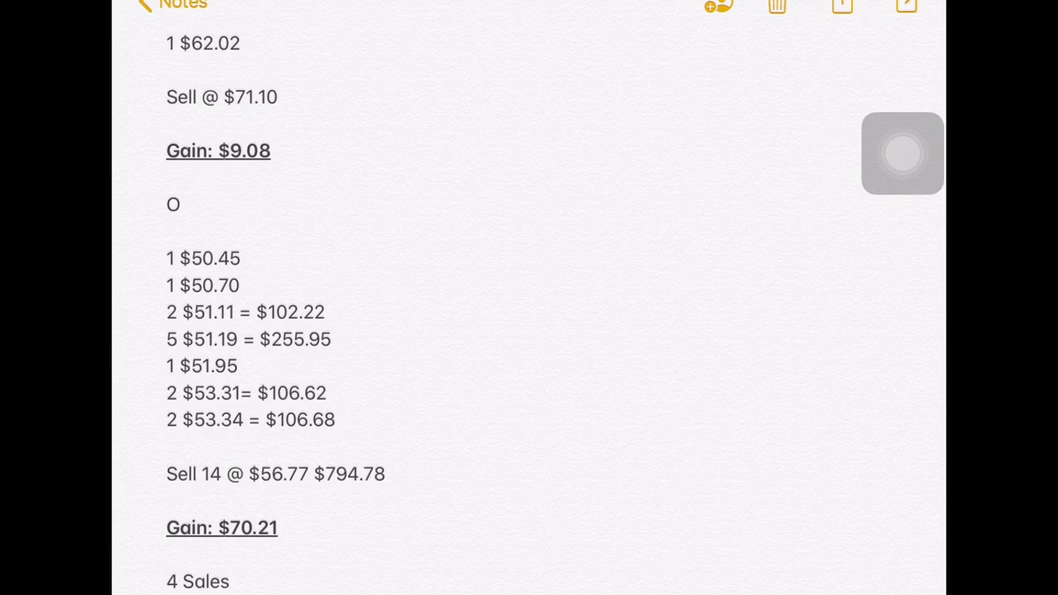
scroll("down", 3)
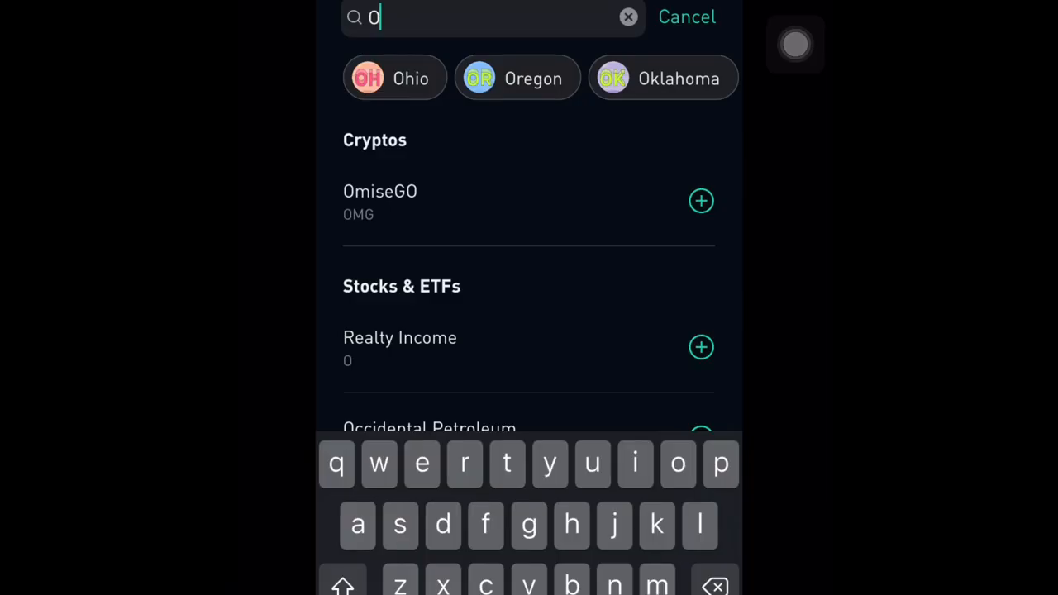
Step: Open Realty Income and scroll its full history showing the $794.76 sell and April 8 buys
left_click(400, 348)
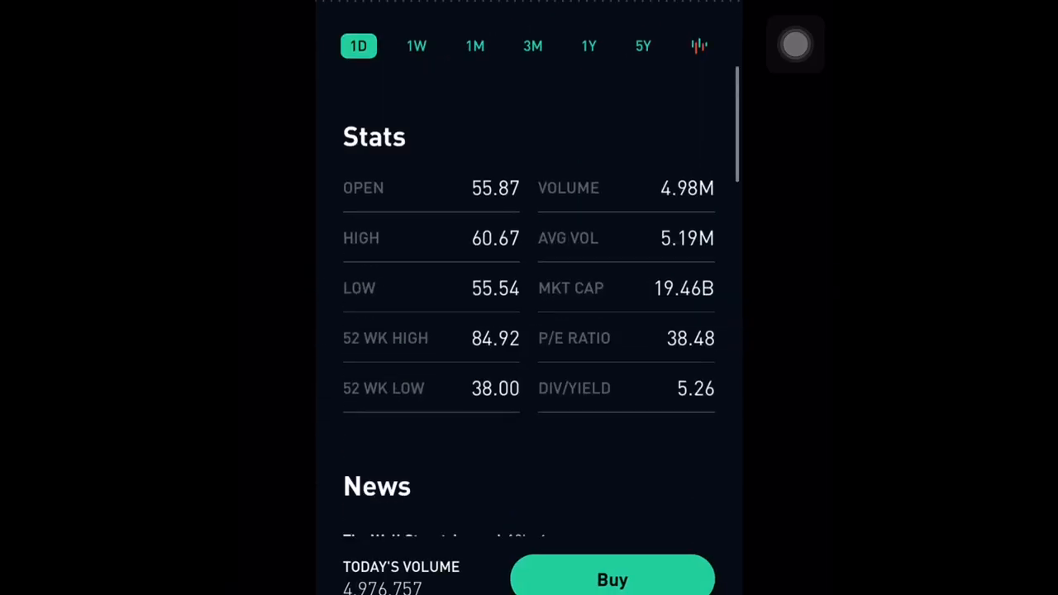
scroll("down", 3)
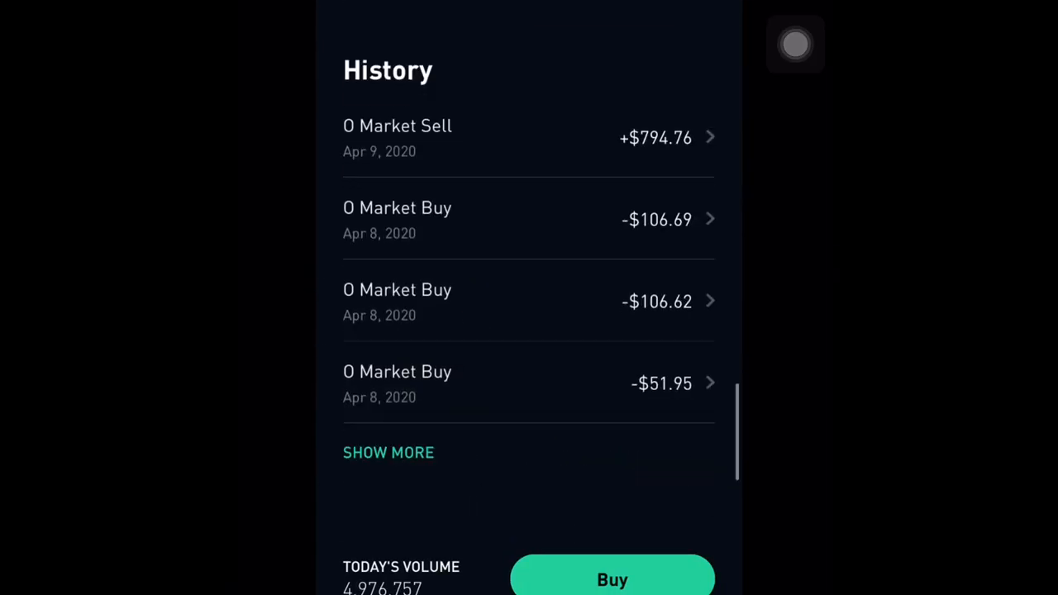
scroll("up", 3)
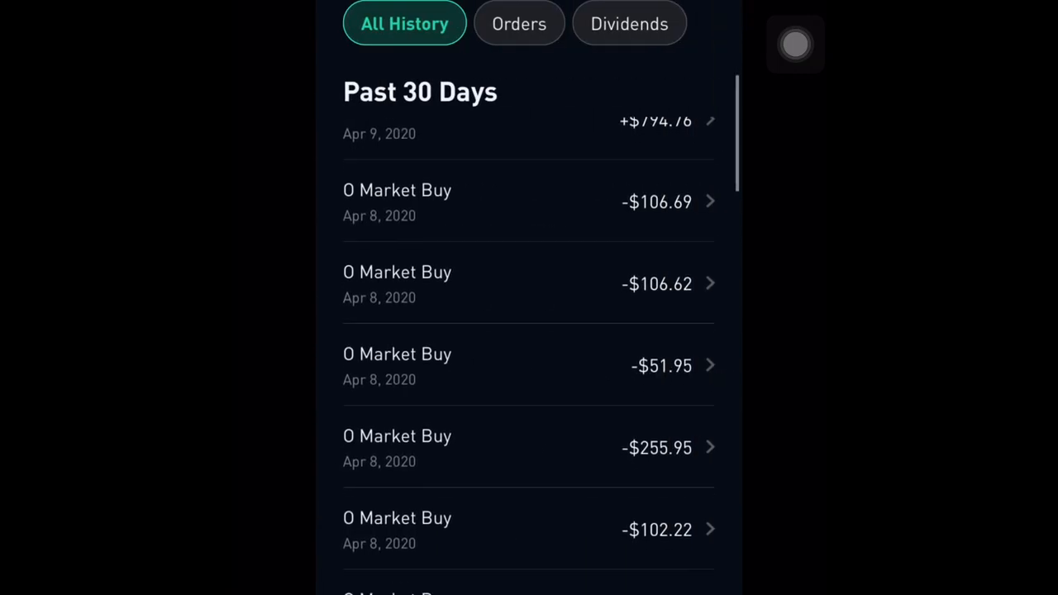
scroll("up", 3)
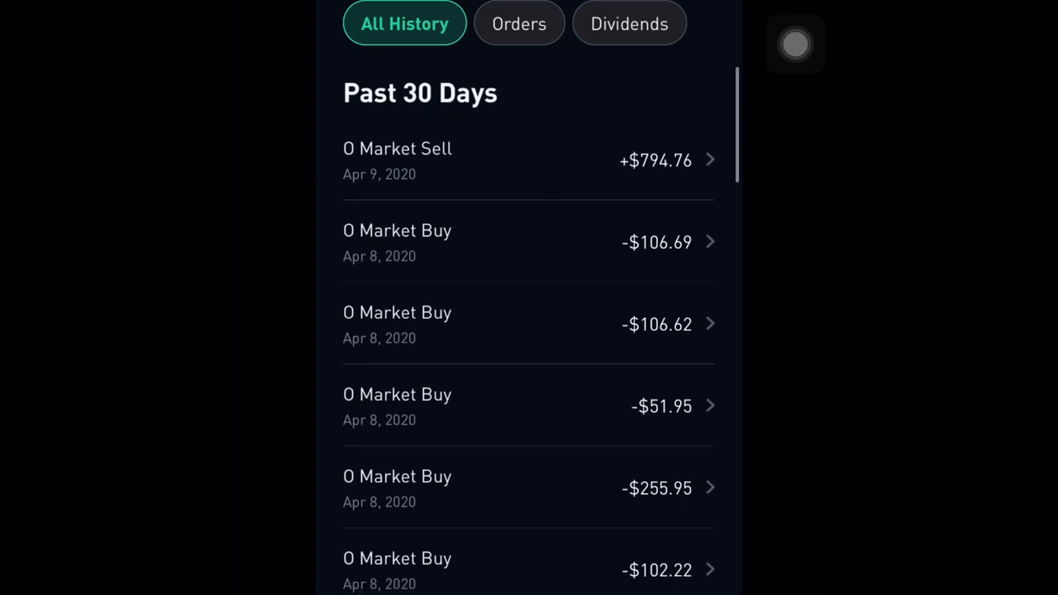
scroll("down", 3)
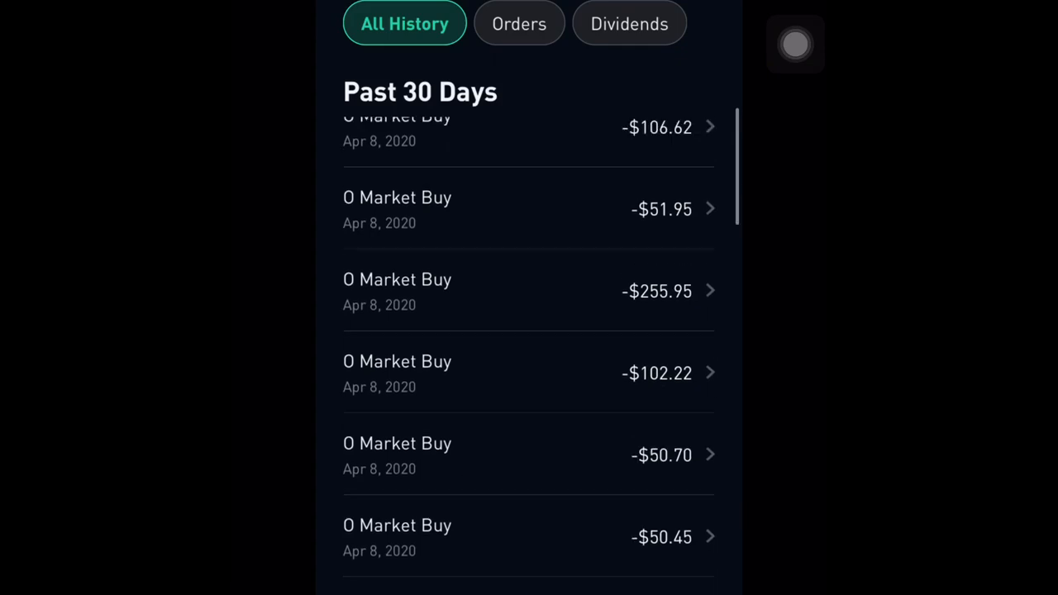
scroll("up", 3)
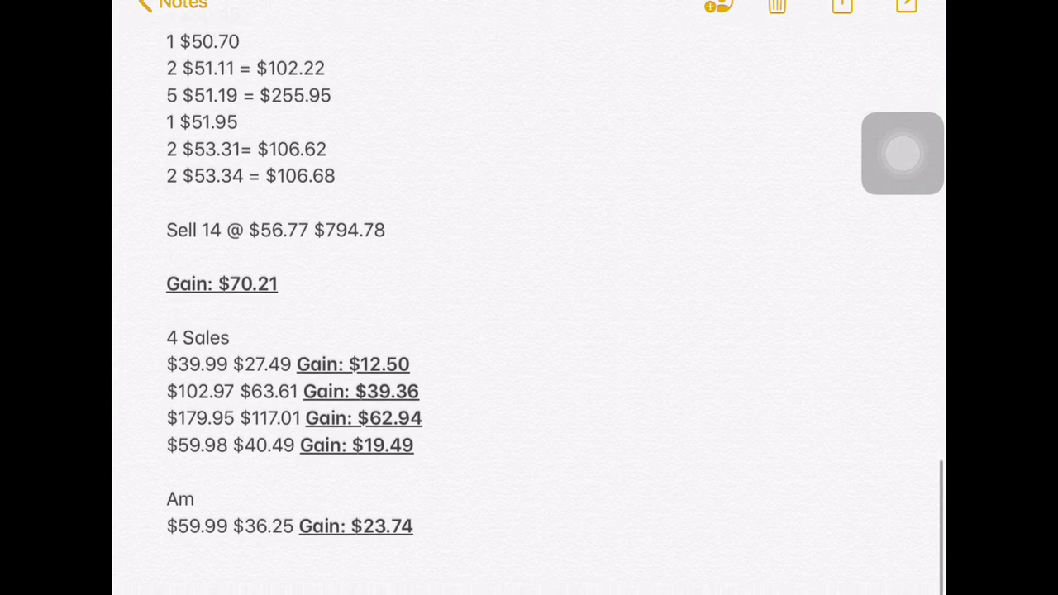
Step: Scroll the note through the four sales and Am gains to the Total Profit In 1-2 weeks line
scroll("down", 3)
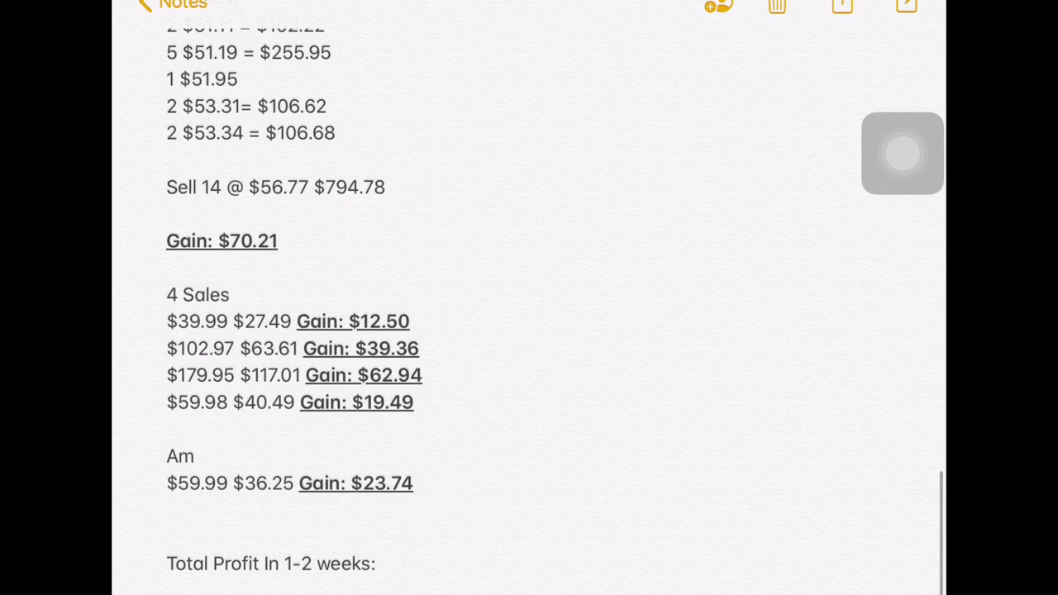
scroll("down", 3)
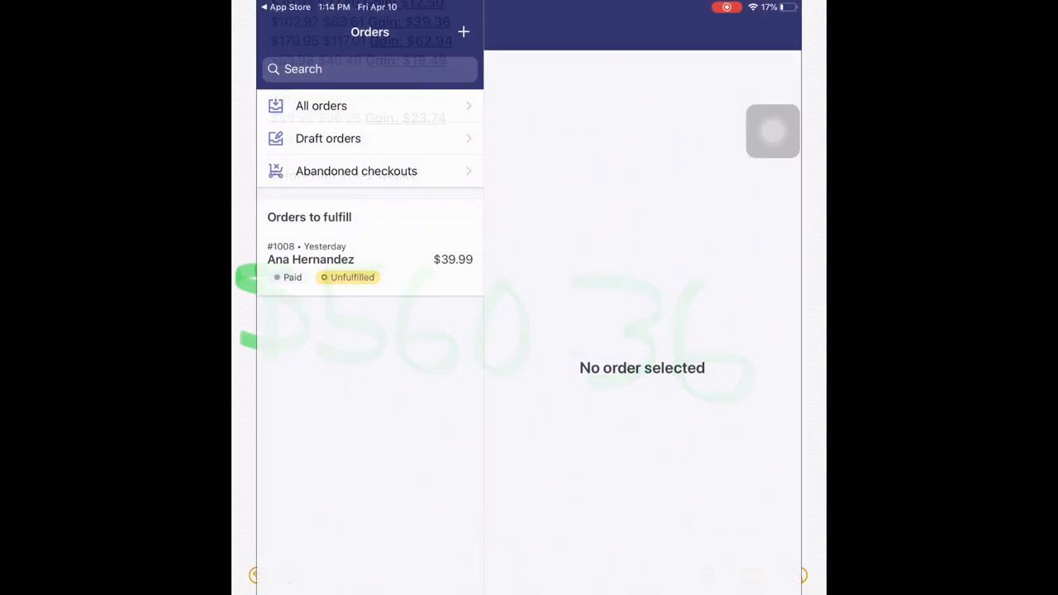
Step: Open Shopify Orders showing the unfulfilled $39.99 order
left_click(321, 106)
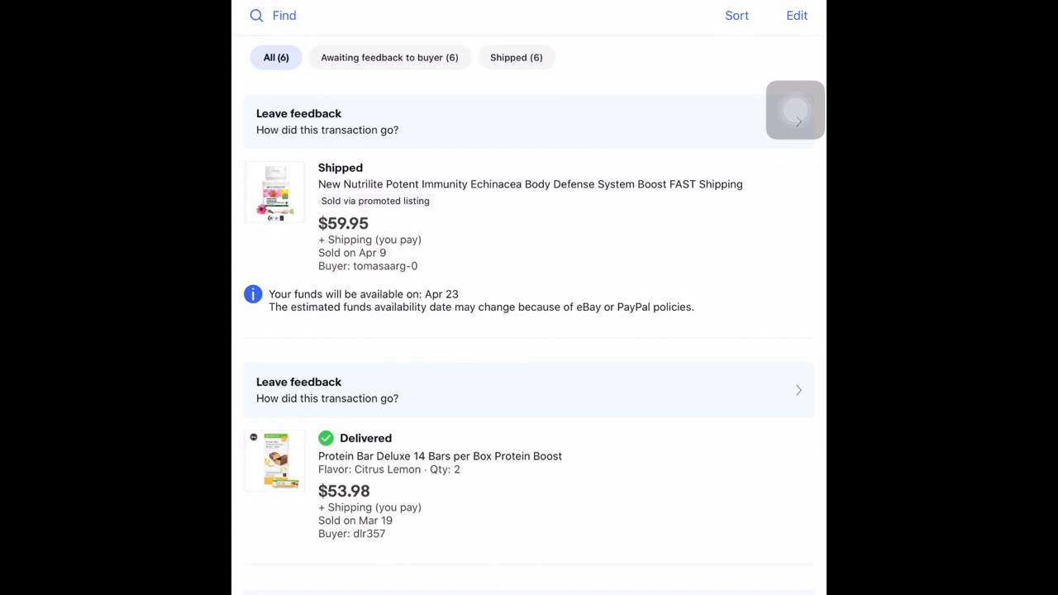
Step: Scroll the eBay Sold list from the $59.95 Nutrilite sale to the $19.99 photo paper, $49.99 toner and $181.99 body pillow
scroll("down", 3)
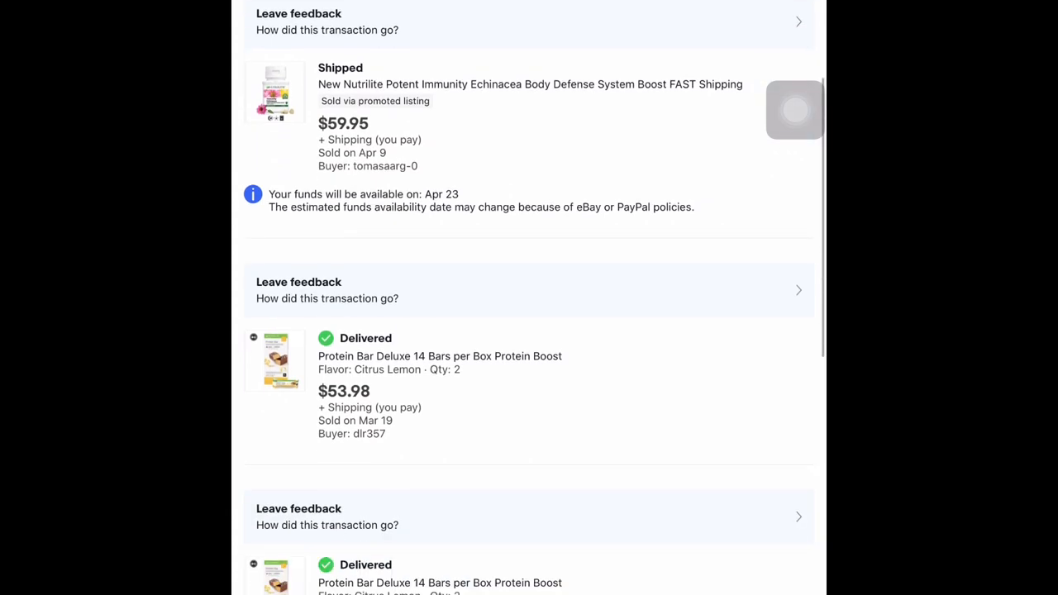
scroll("down", 3)
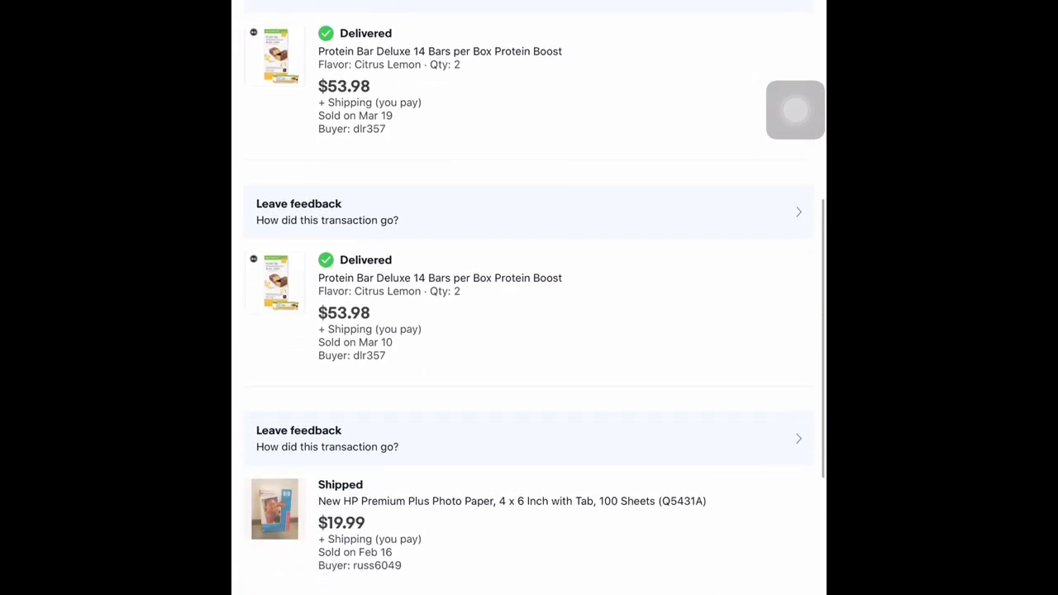
scroll("down", 3)
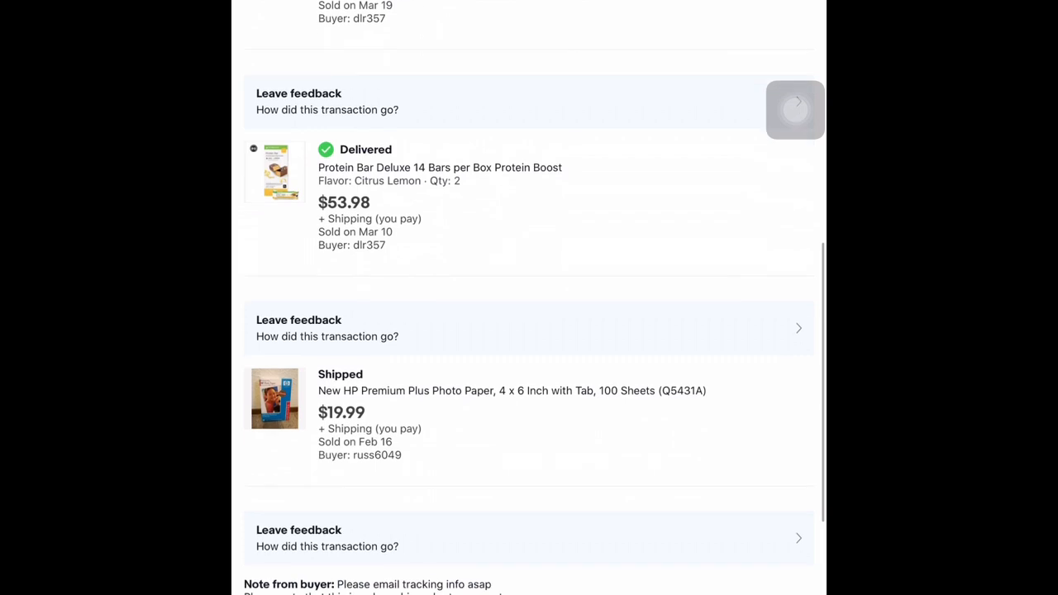
scroll("down", 3)
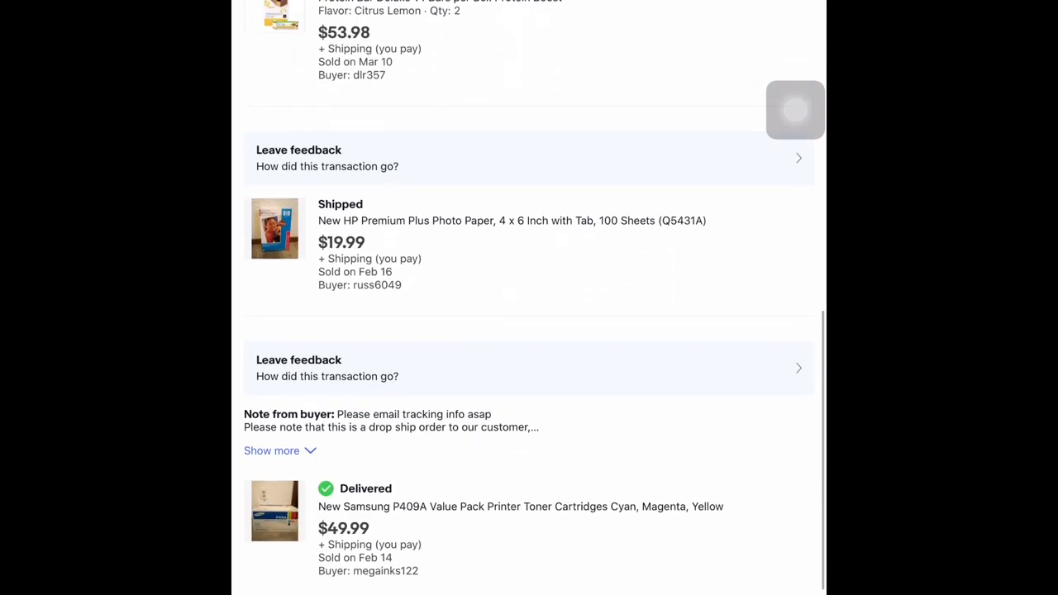
scroll("down", 3)
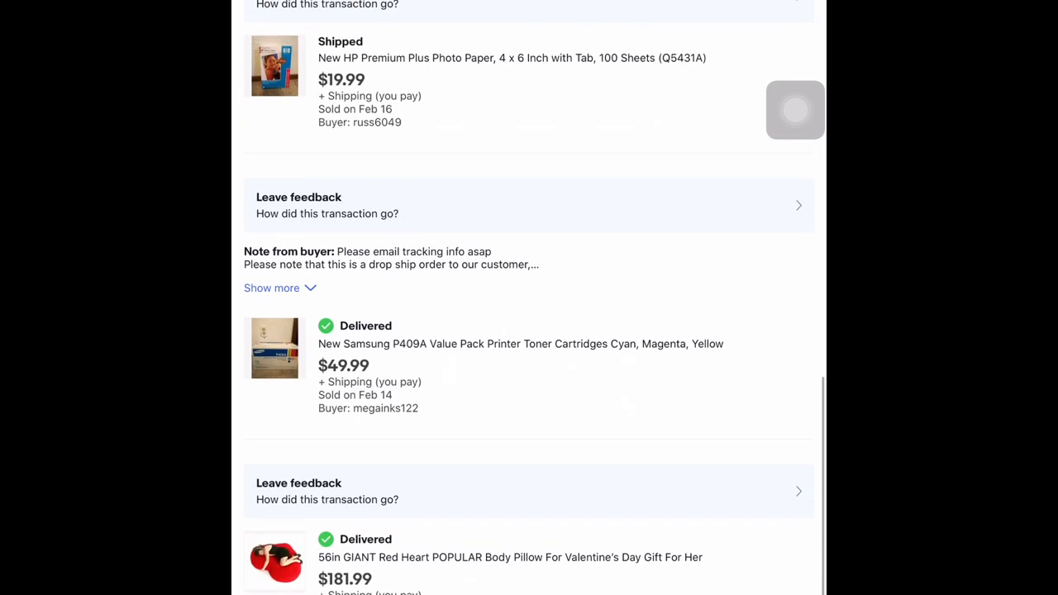
scroll("down", 3)
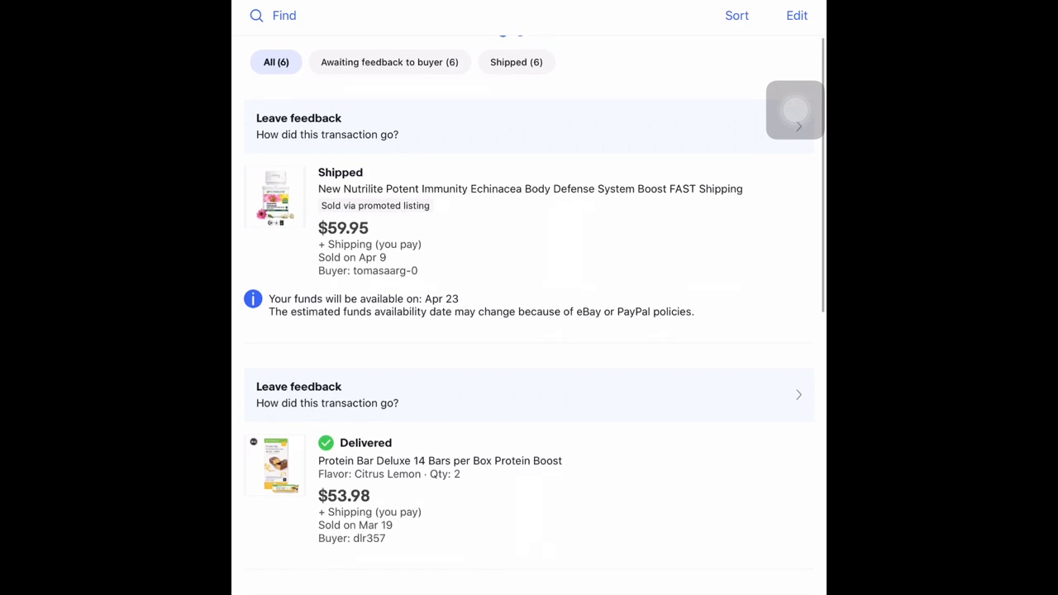
scroll("up", 3)
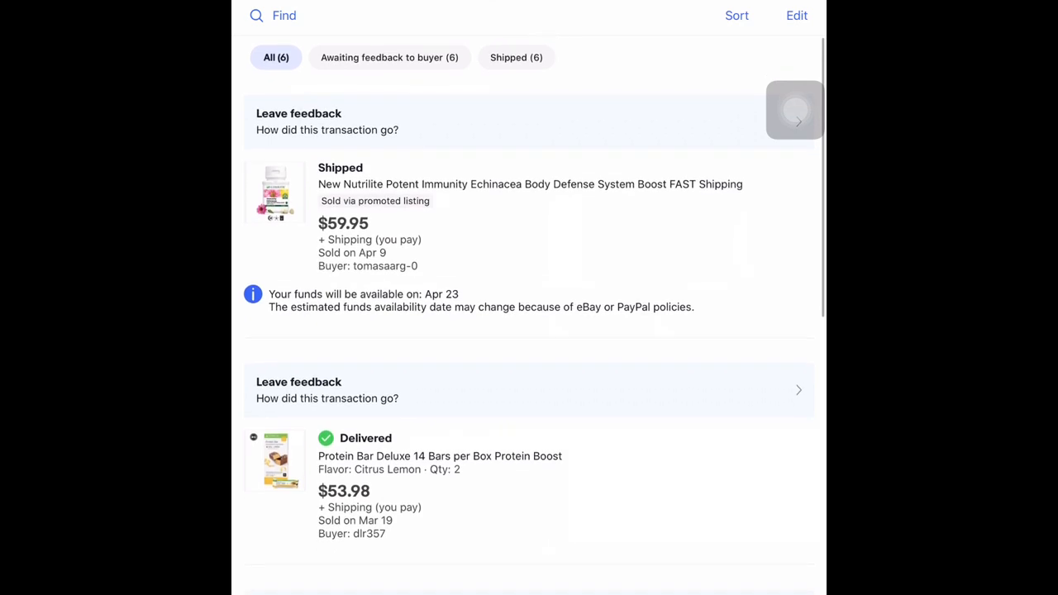
scroll("down", 3)
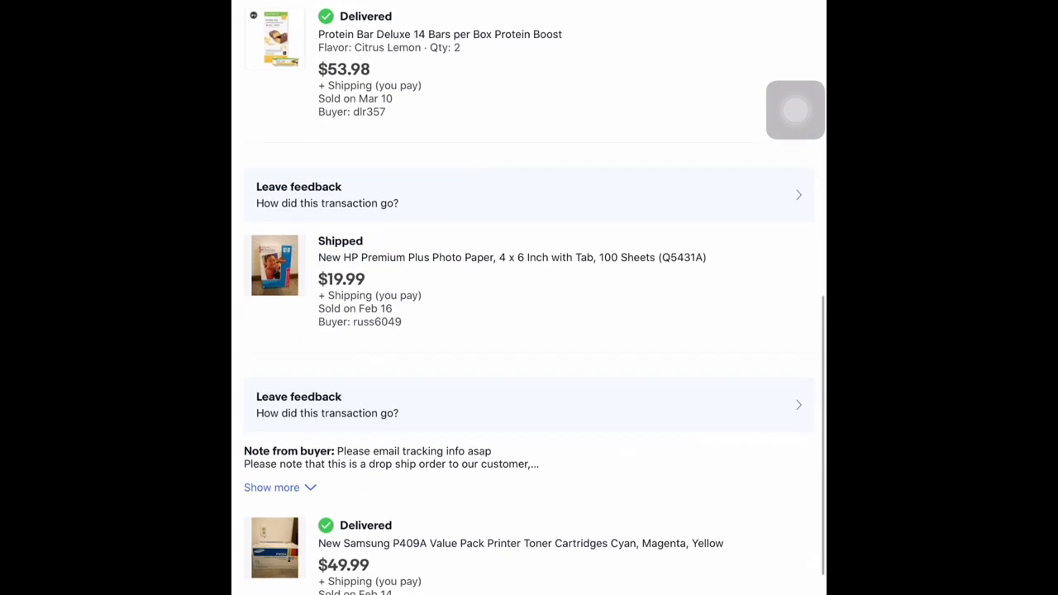
scroll("down", 3)
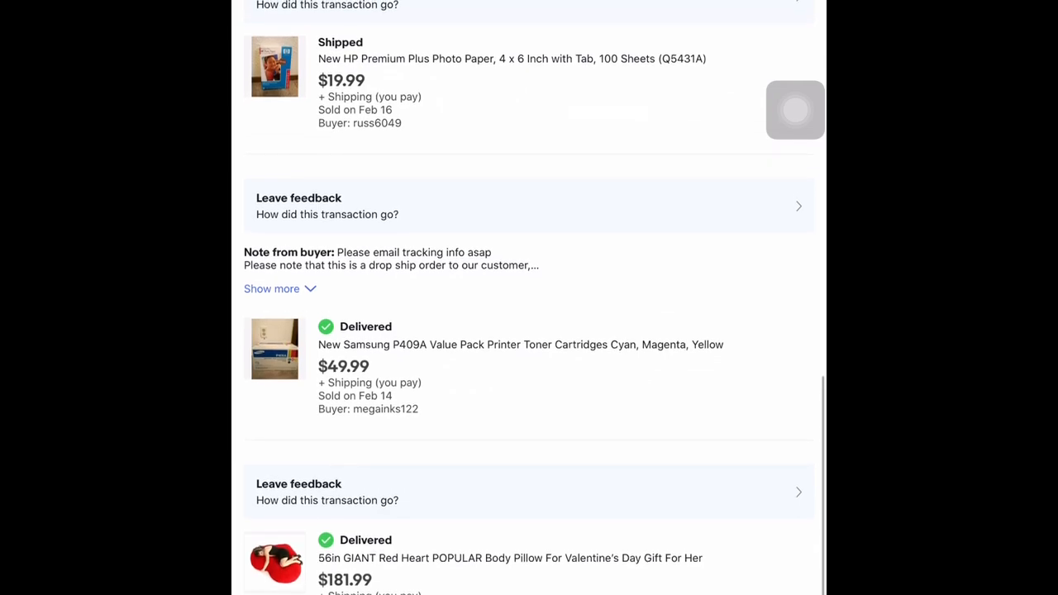